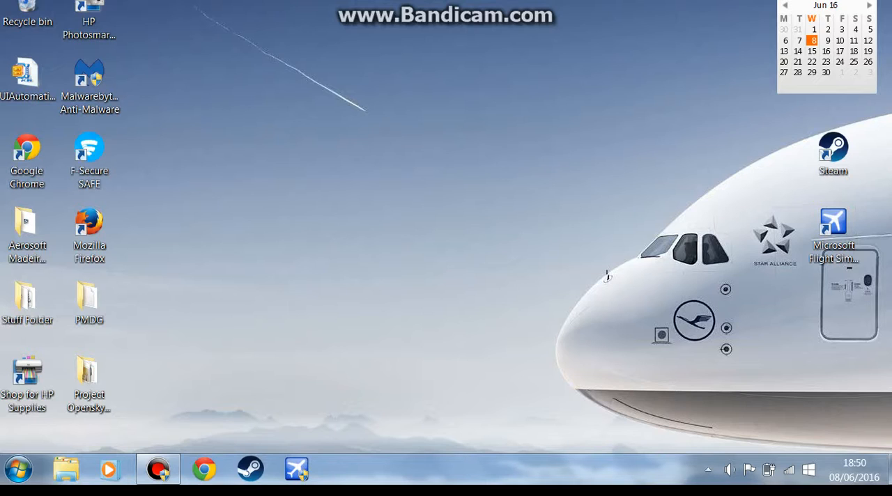
# Launch Chrome to the Google UK home page.
pyautogui.click(89, 223)
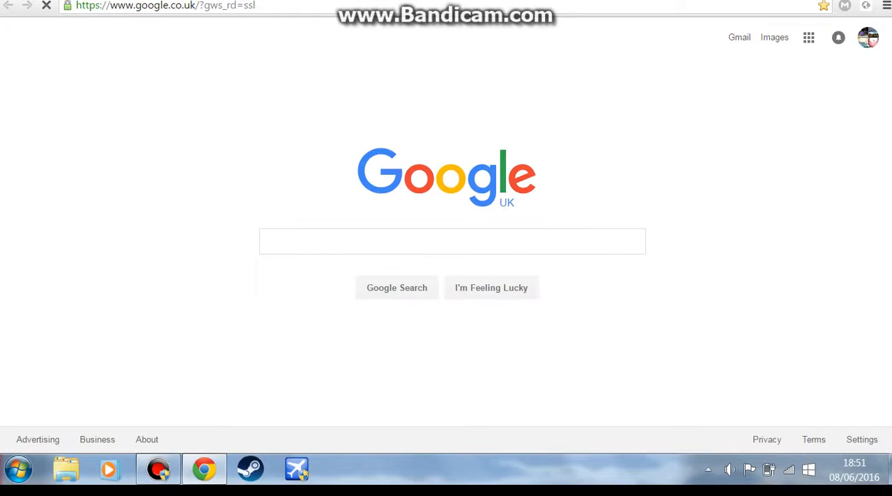
# Search Google for 'ifly 737 liveries' and open the Flight1 File Library iFly 737NG FSX result.
pyautogui.click(452, 241)
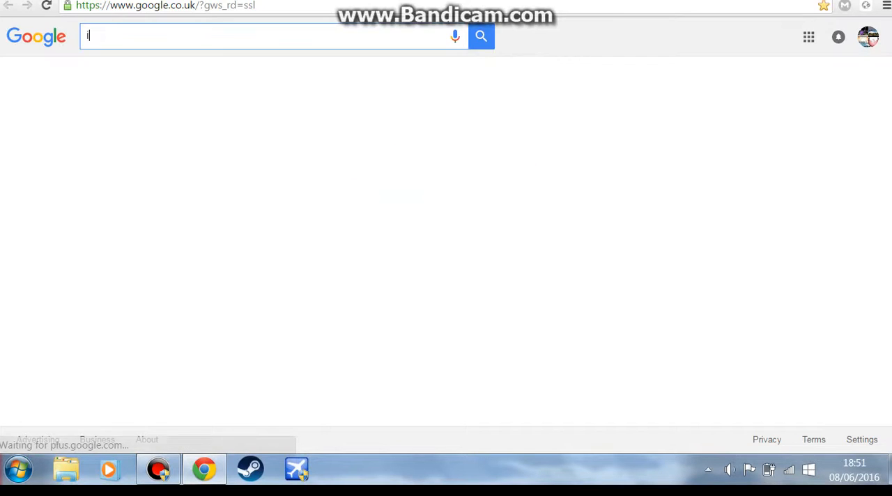
pyautogui.write('ifly 737')
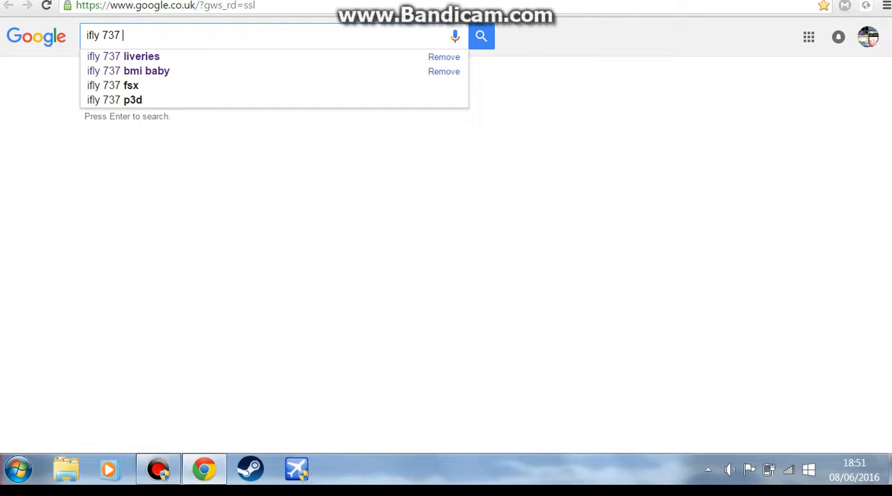
pyautogui.click(123, 56)
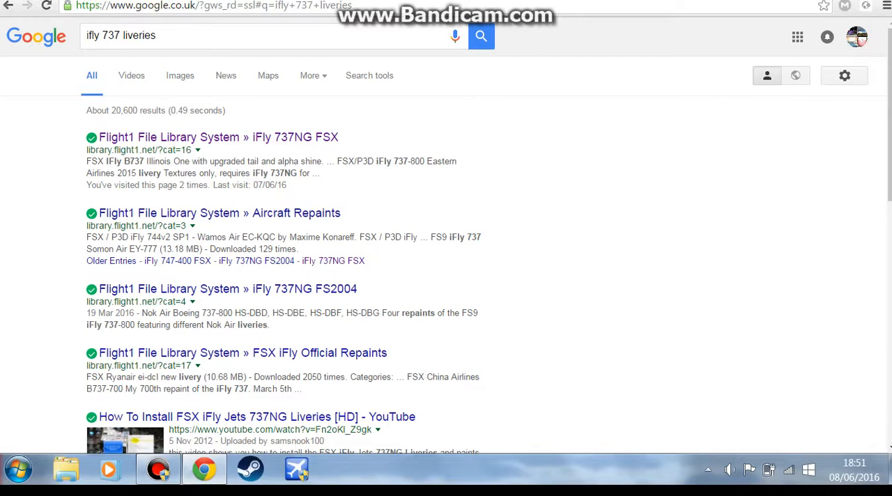
pyautogui.click(218, 136)
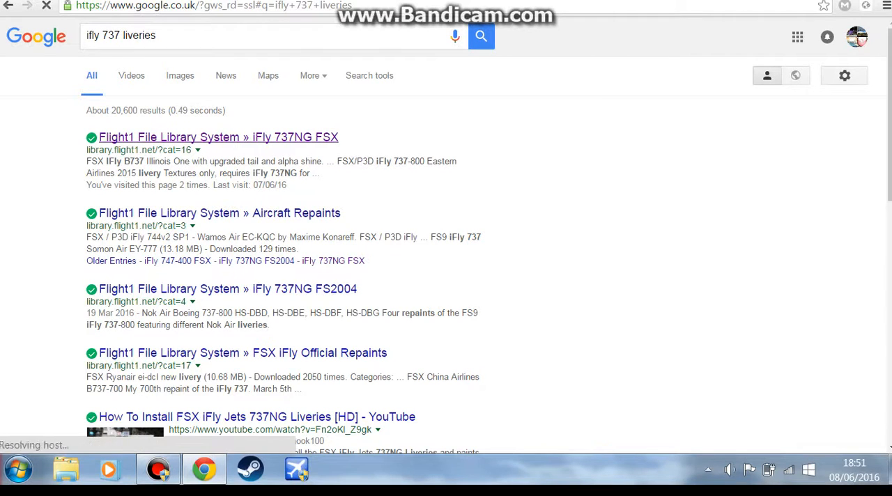
# Scroll through the iFly 737NG FSX repaints page down to the last livery entry.
pyautogui.click(218, 137)
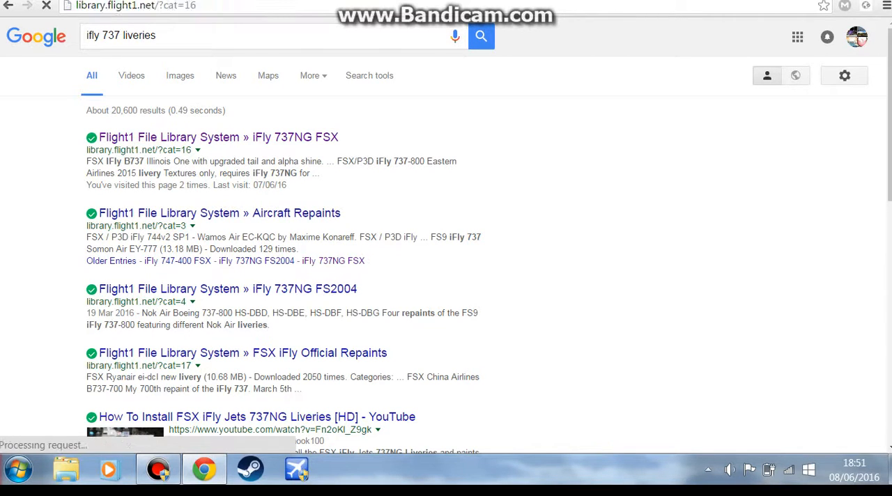
pyautogui.click(218, 137)
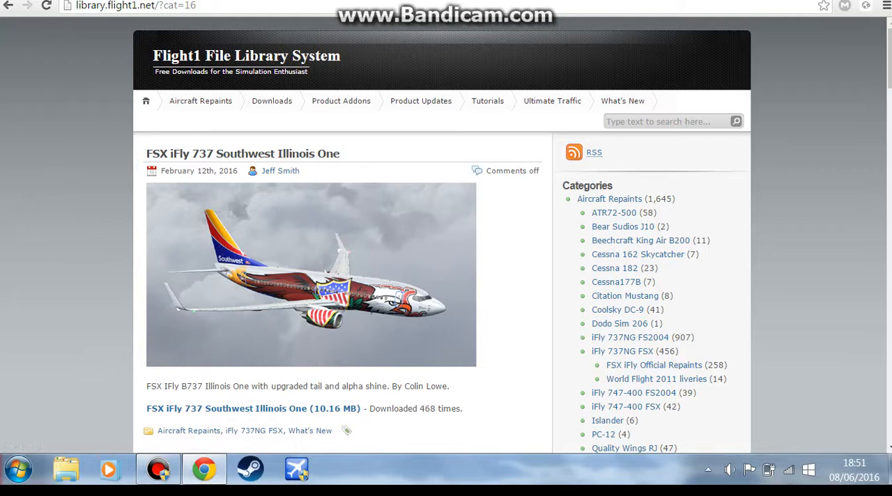
pyautogui.scroll(-3)
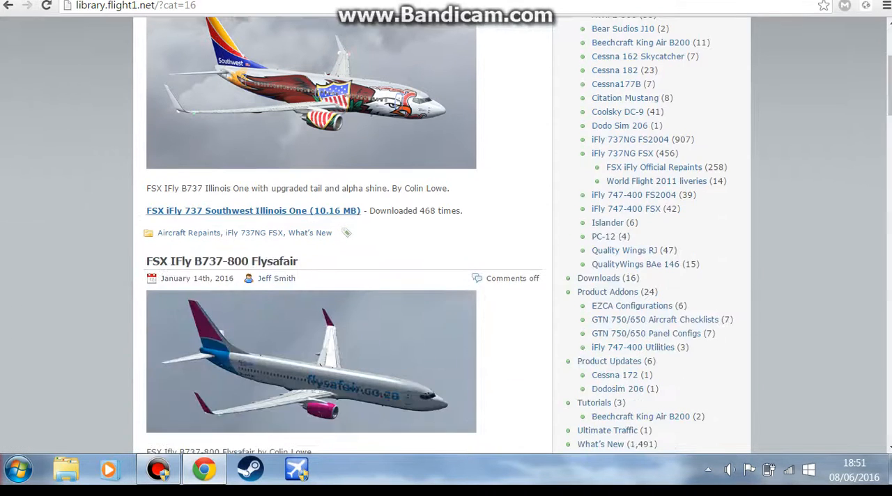
pyautogui.scroll(-3)
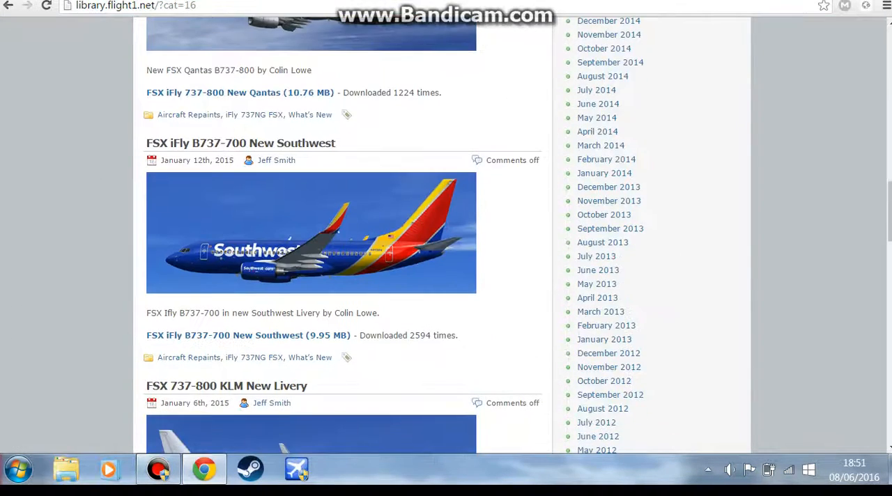
pyautogui.scroll(-3)
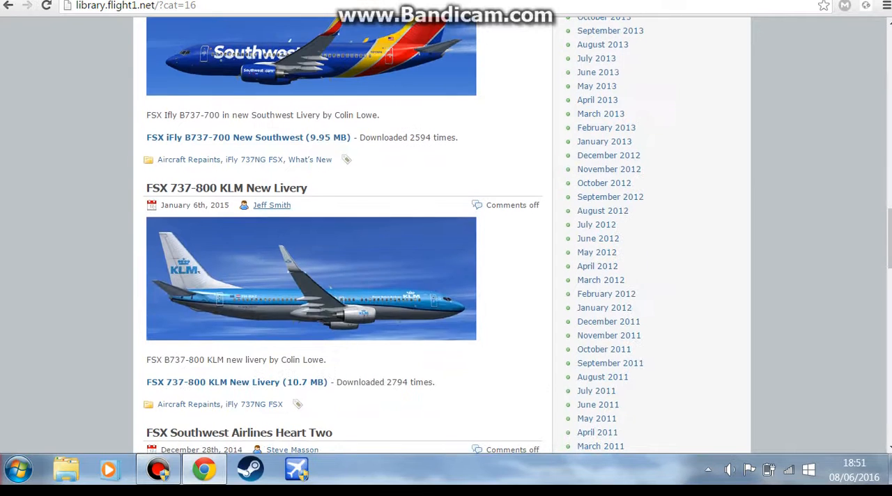
pyautogui.scroll(-3)
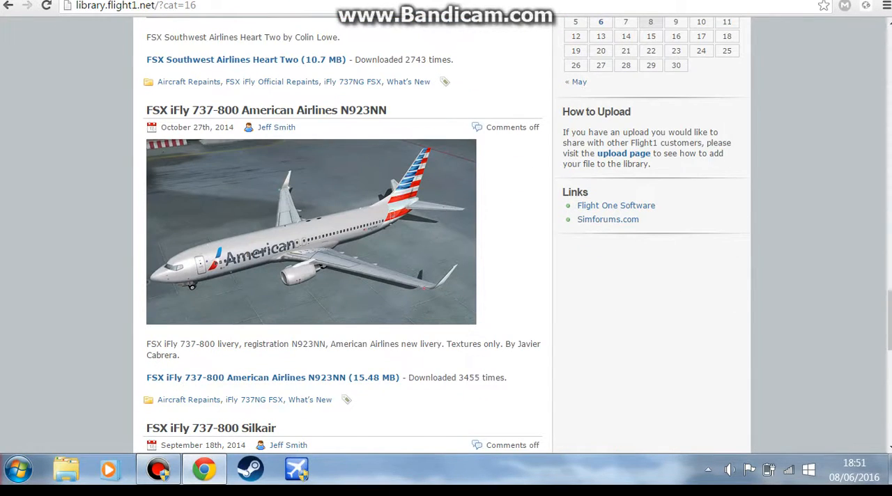
pyautogui.scroll(-3)
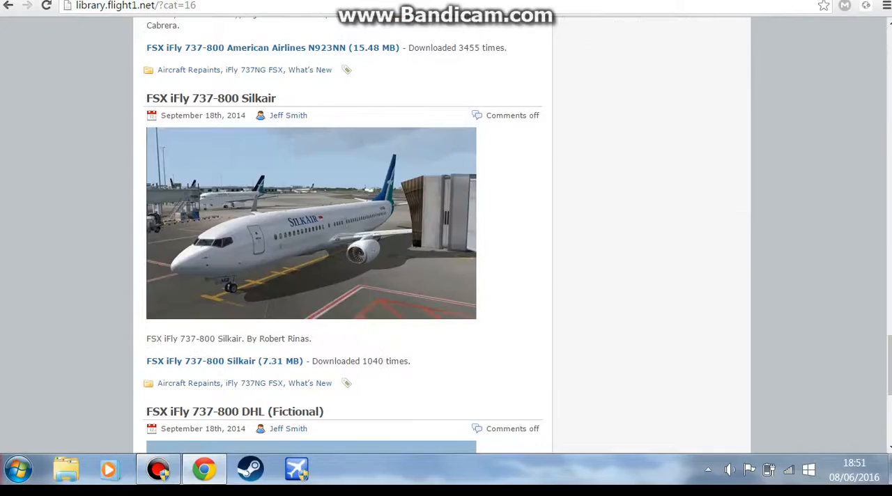
pyautogui.scroll(-3)
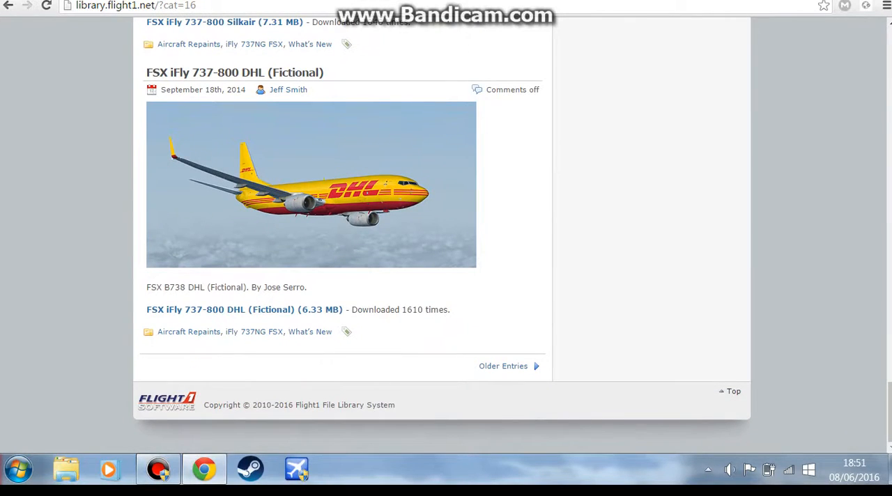
pyautogui.scroll(3)
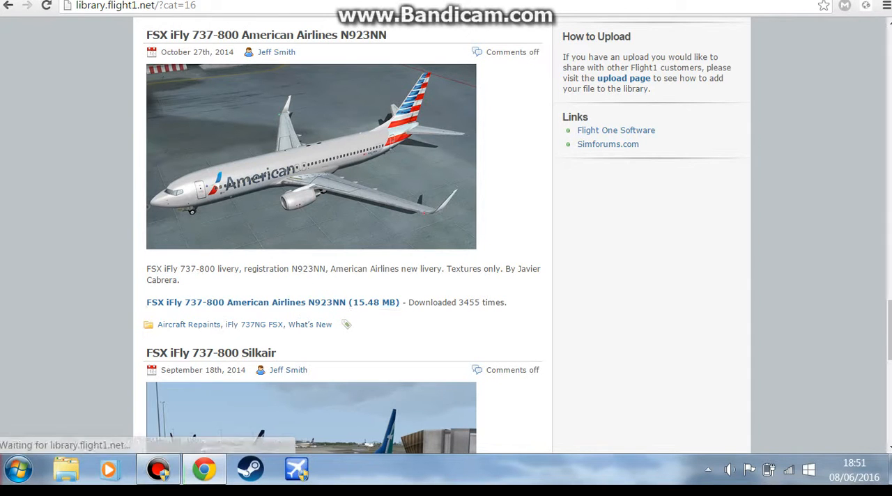
# Scroll back up to the American Airlines N923NN repaint to download its iflyN923AA.zip to the desktop.
pyautogui.scroll(3)
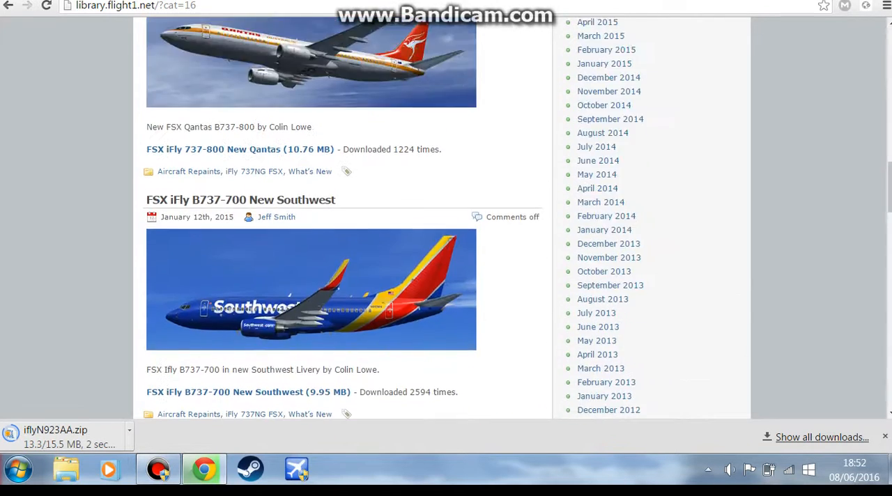
pyautogui.scroll(3)
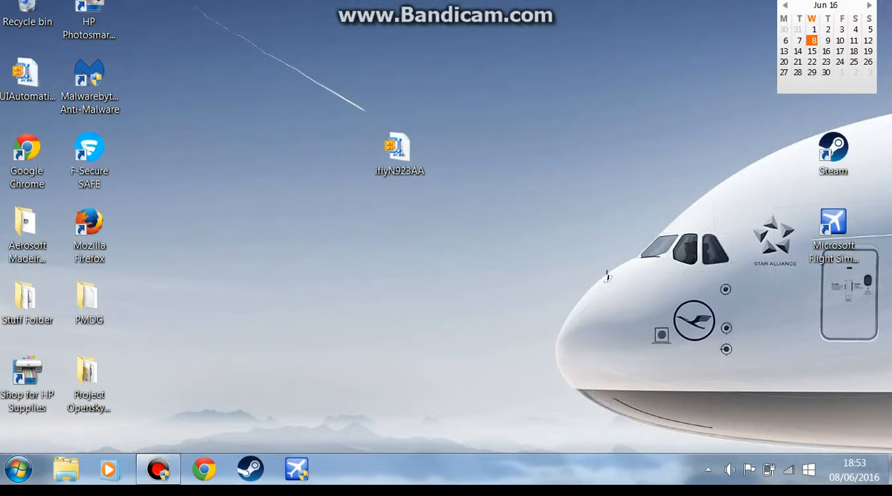
# Open the downloaded iflyN923AA.zip archive from the desktop in 7-Zip.
pyautogui.click(399, 150)
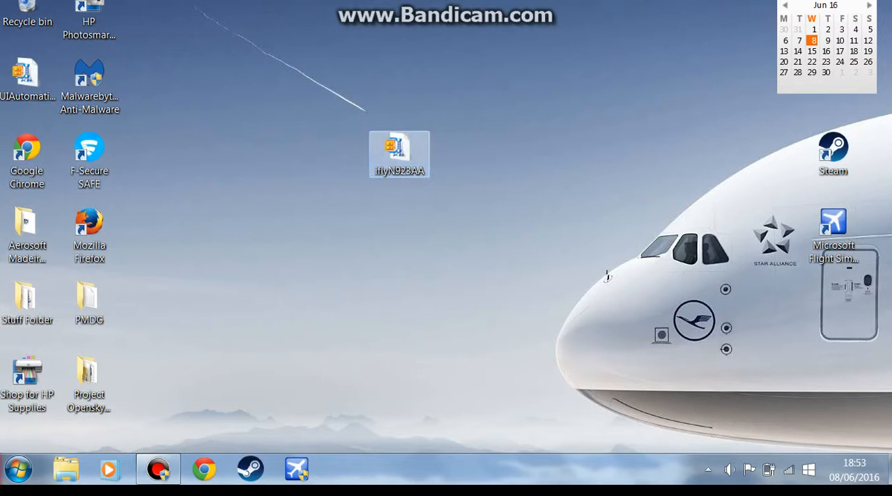
pyautogui.rightClick(399, 154)
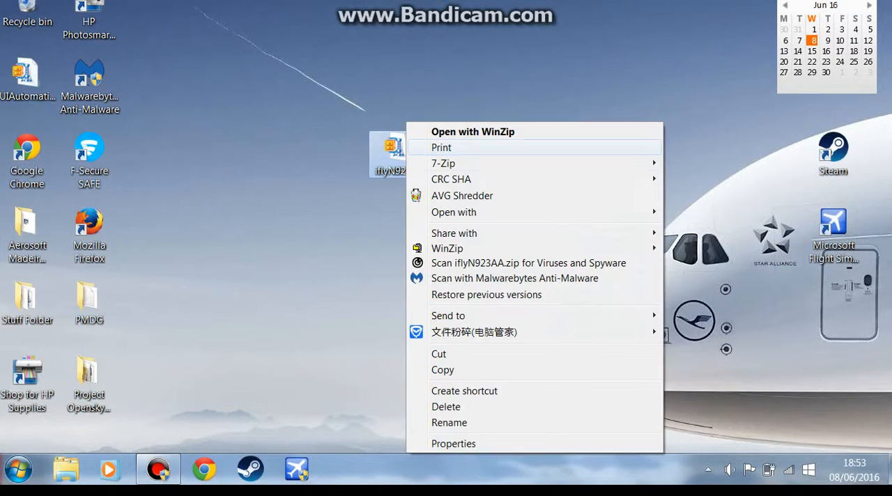
pyautogui.moveTo(443, 163)
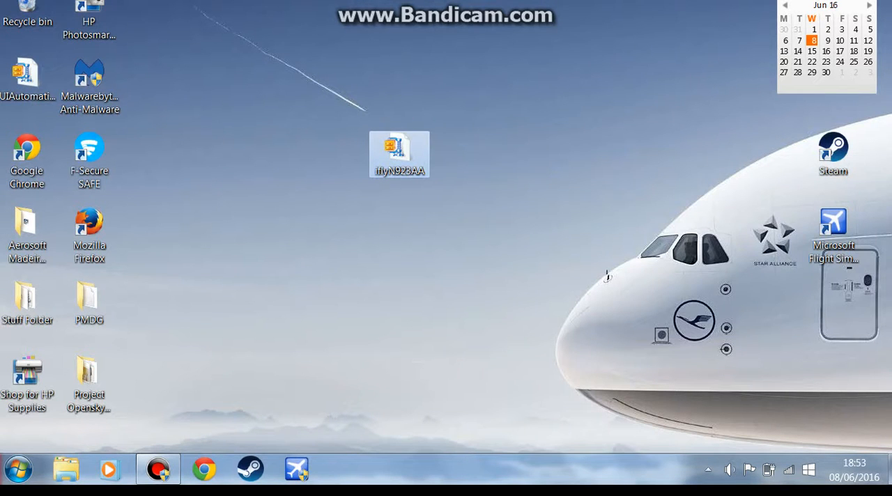
pyautogui.doubleClick(399, 153)
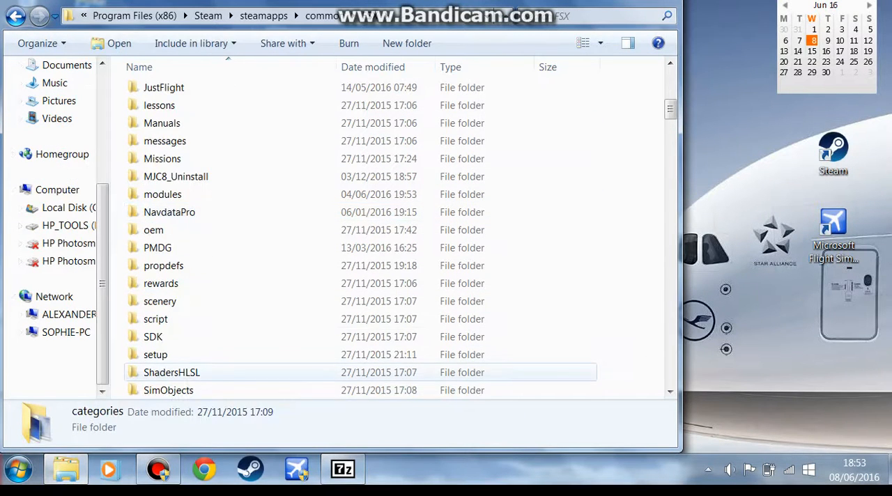
# Navigate through SimObjects and Airplanes into the iFly 737-800 aircraft folder holding Texture.aa.
pyautogui.doubleClick(167, 390)
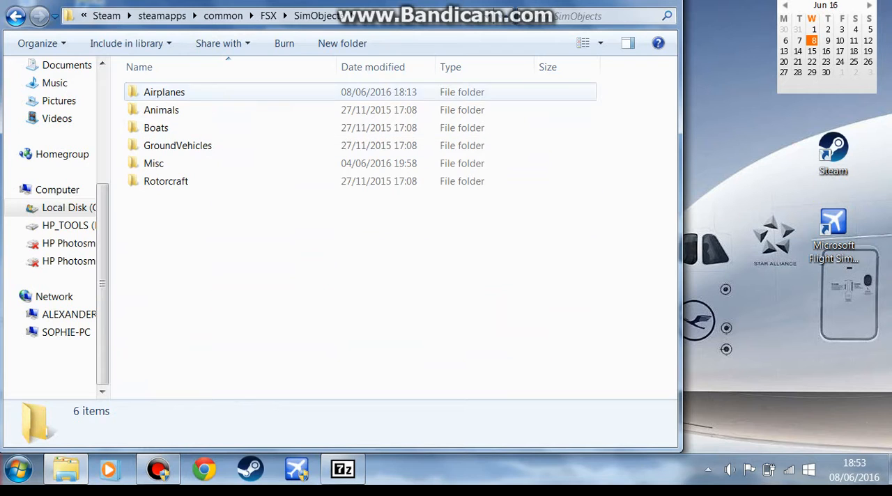
pyautogui.doubleClick(164, 92)
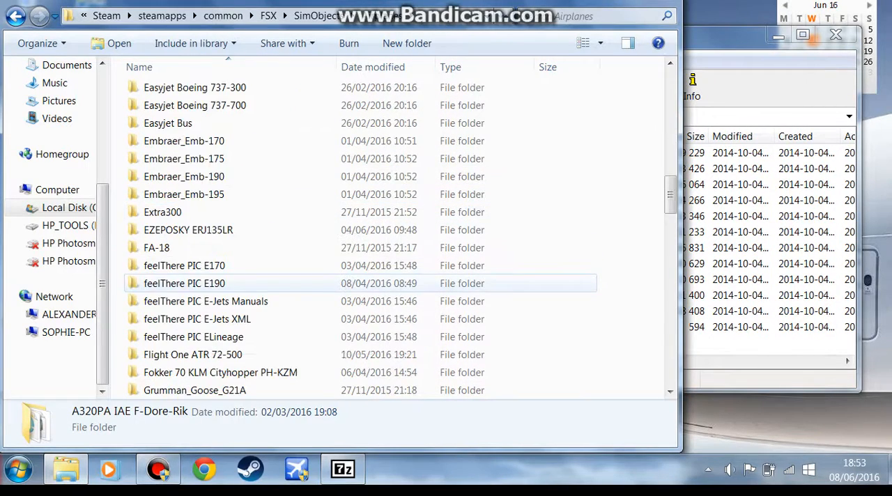
pyautogui.scroll(-3)
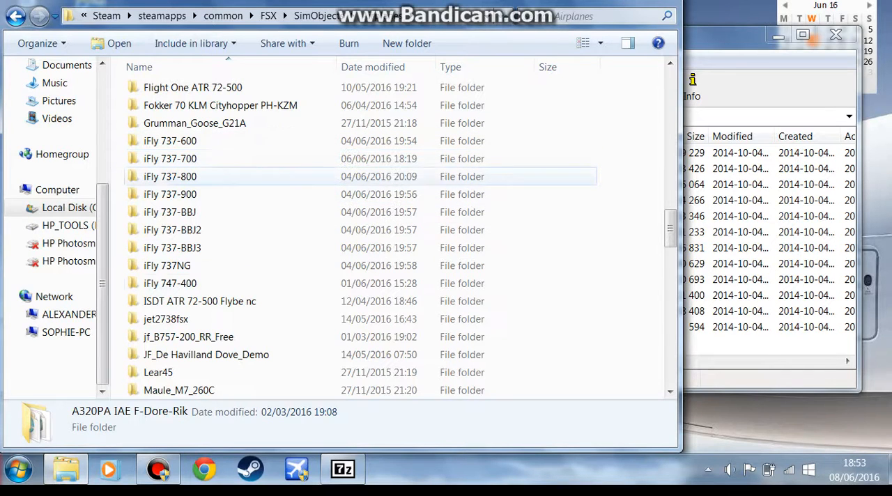
pyautogui.click(220, 106)
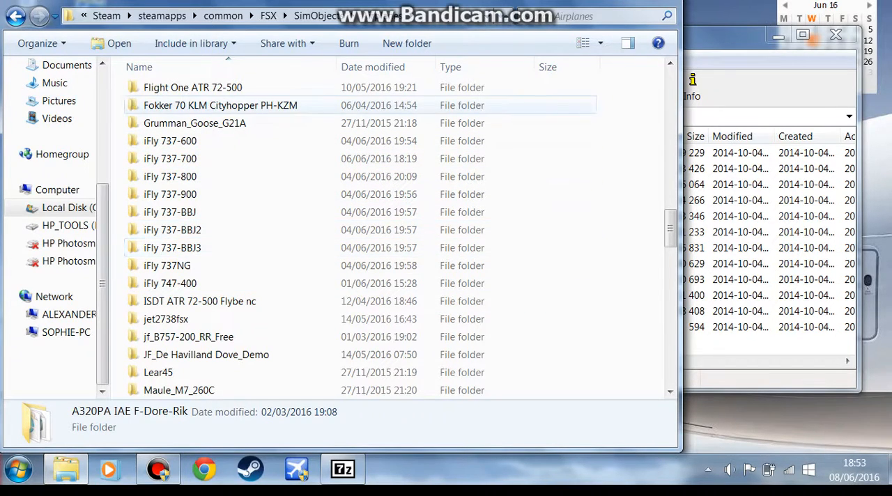
pyautogui.doubleClick(170, 176)
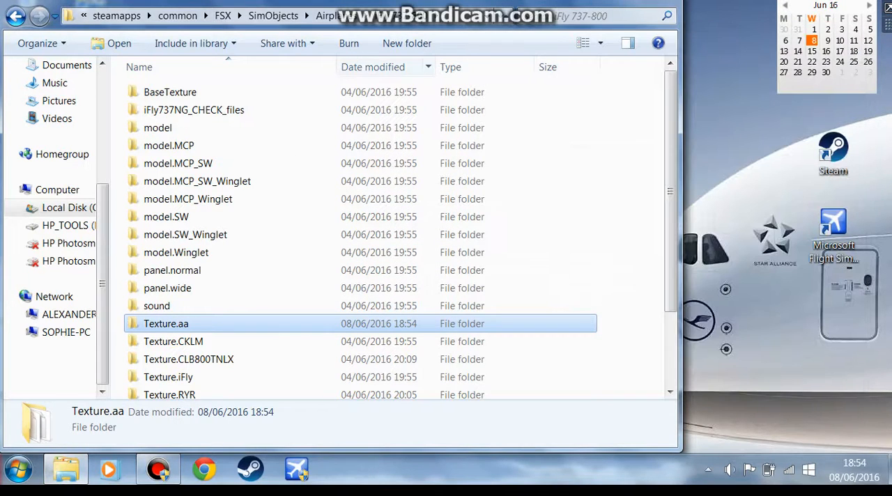
# Go back to the FSX folder and into iFly 737NG Tool, selecting ConfigTool.
pyautogui.click(15, 15)
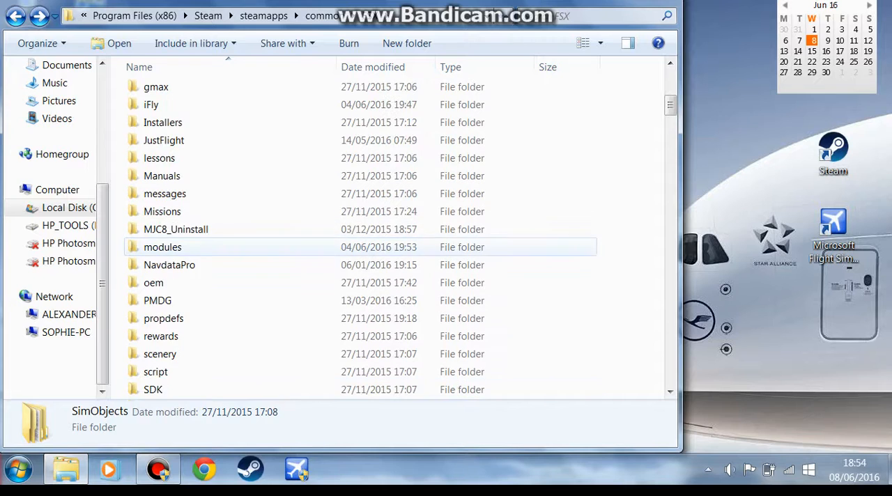
pyautogui.doubleClick(151, 104)
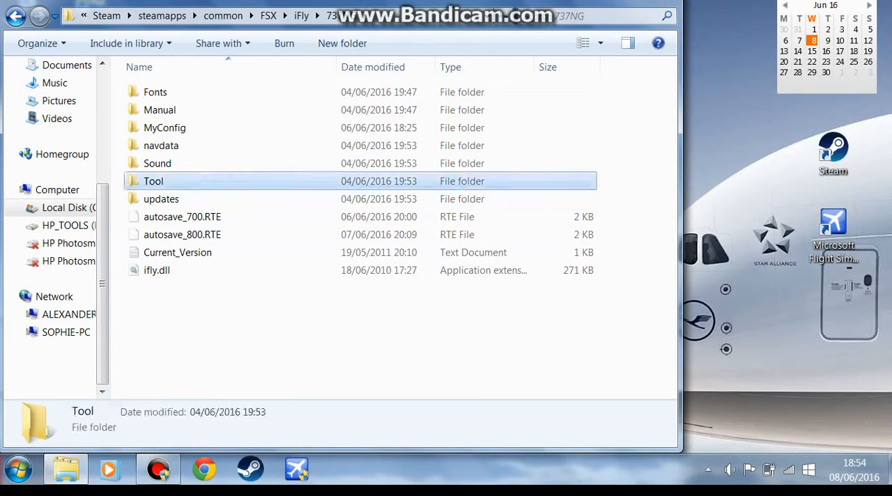
pyautogui.doubleClick(154, 181)
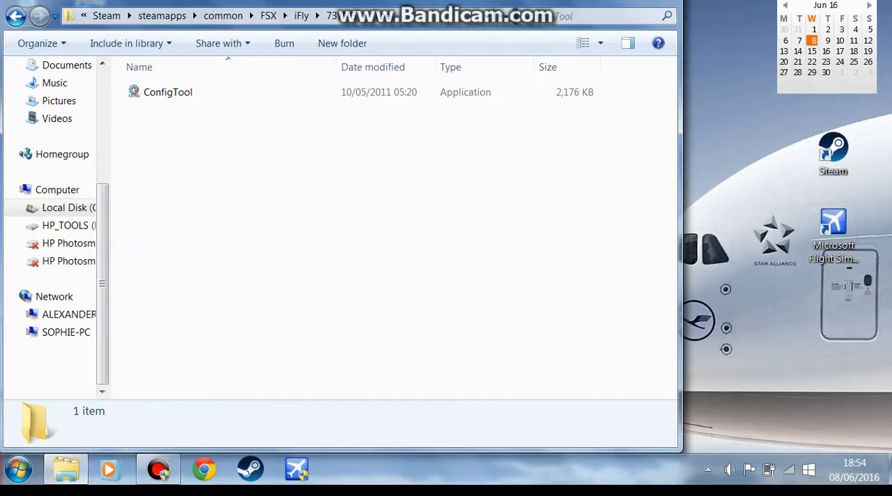
pyautogui.click(168, 92)
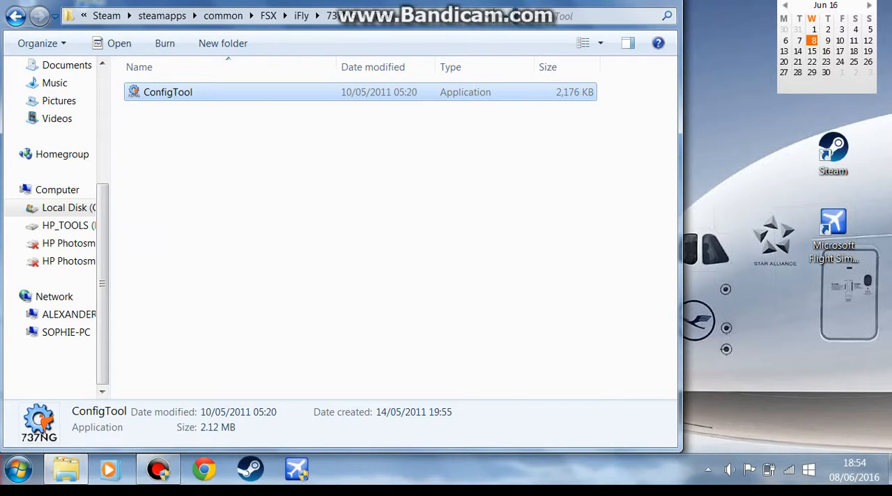
# Launch ConfigTool, choose Boeing 737-800 as the model and show the My Fleet list.
pyautogui.doubleClick(168, 92)
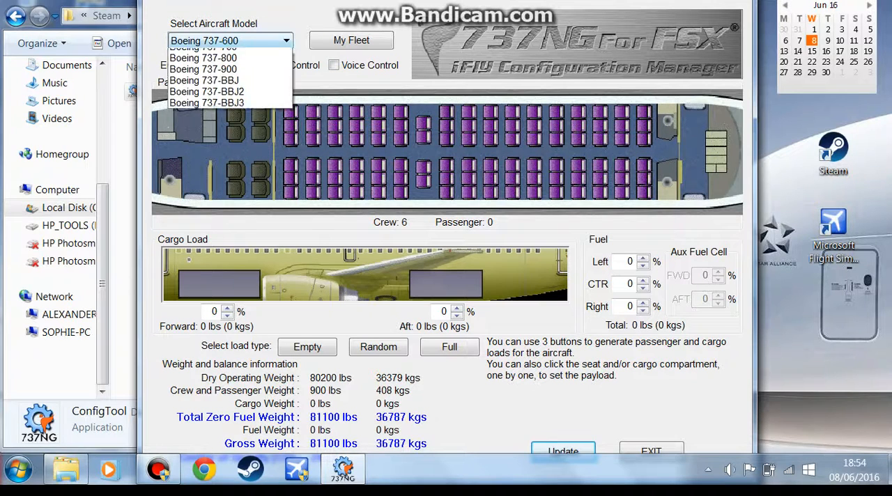
pyautogui.moveTo(203, 77)
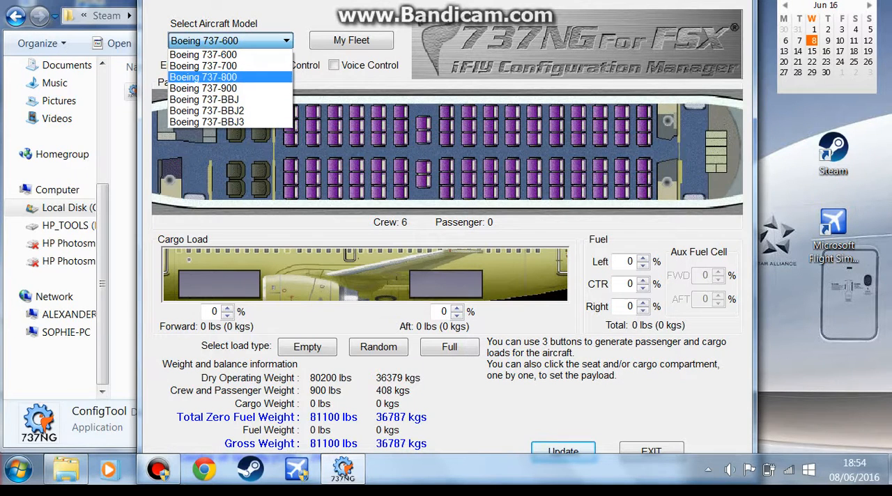
pyautogui.click(203, 77)
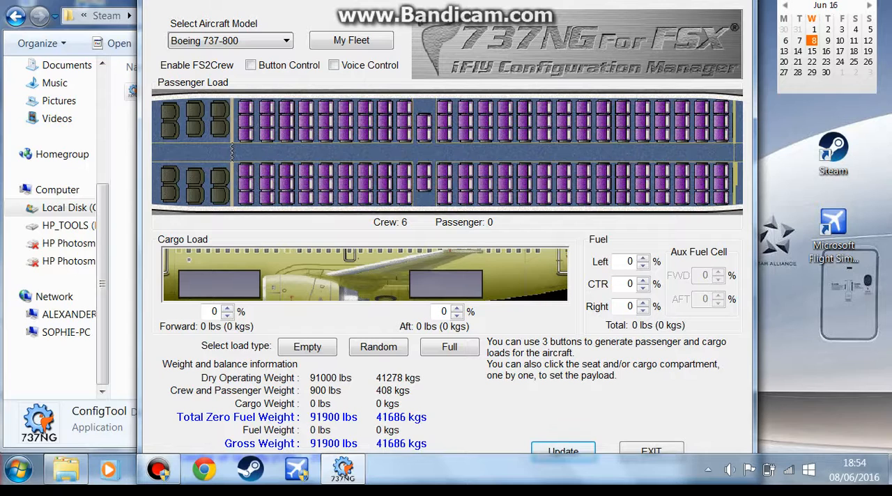
pyautogui.click(351, 39)
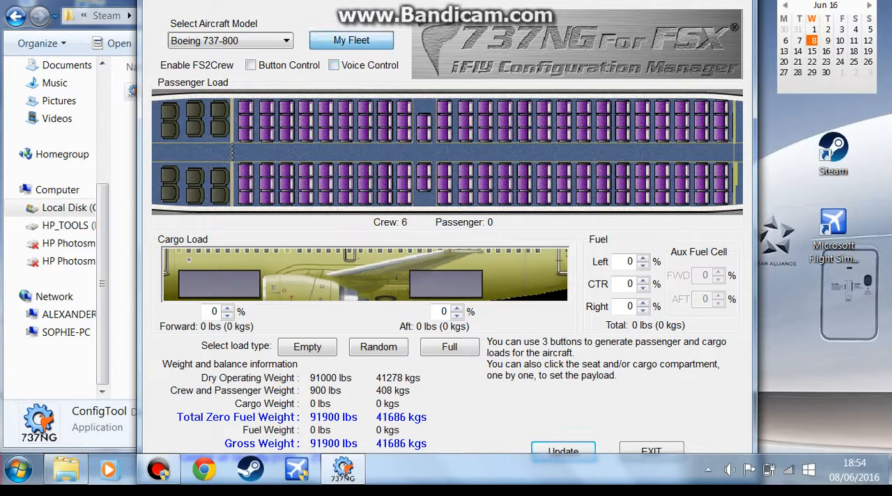
pyautogui.click(352, 39)
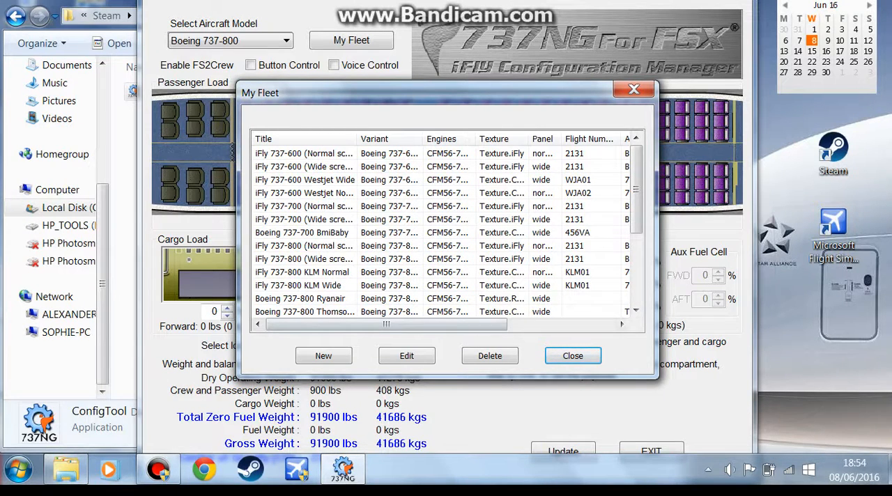
# Create a new fleet entry named 'American Airlines 737-800' with variant Boeing 737-800 and Texture.aa.
pyautogui.click(323, 355)
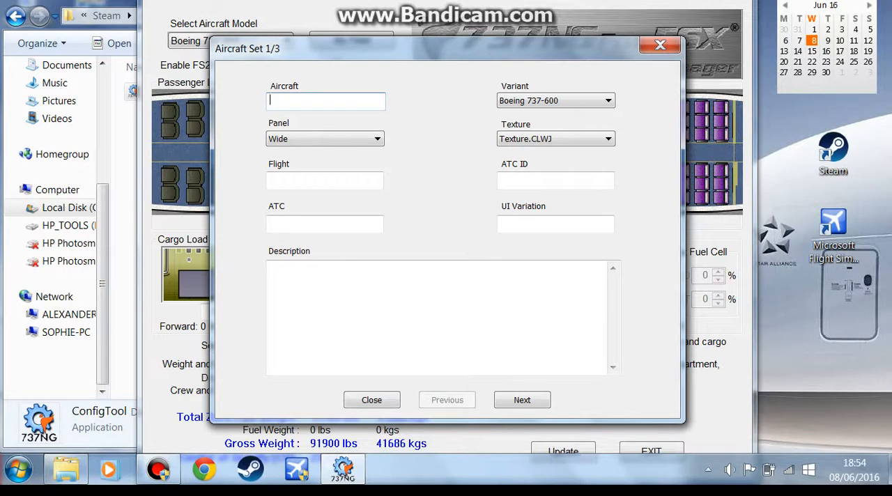
pyautogui.write('American')
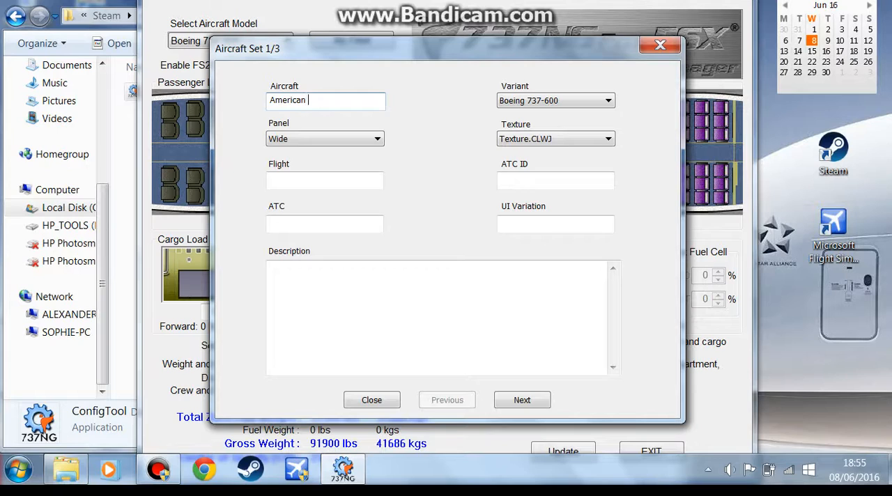
pyautogui.write('A')
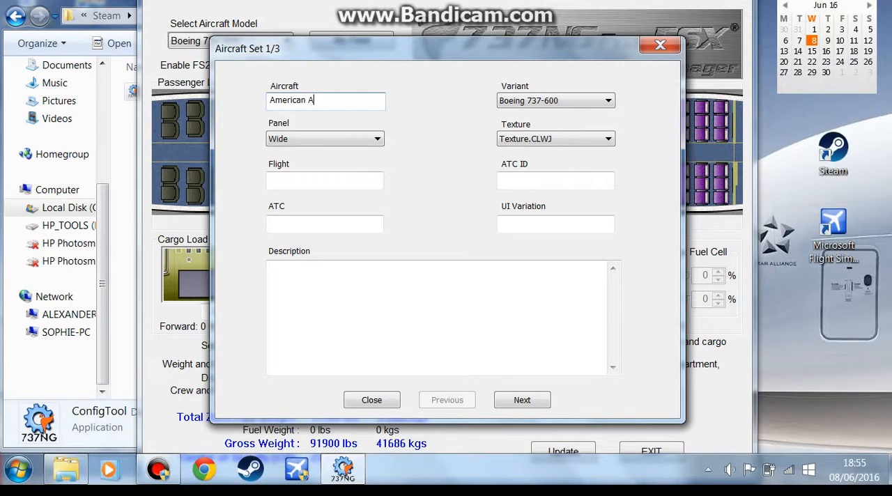
pyautogui.write('irlines')
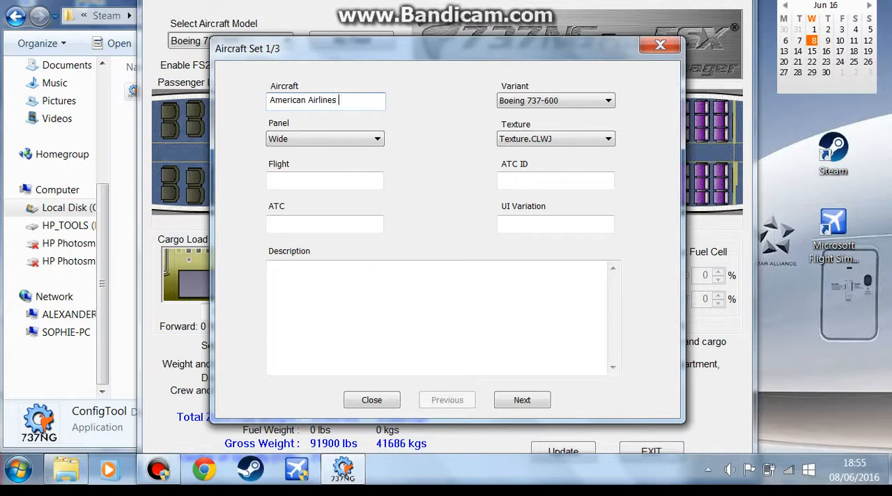
pyautogui.write('737')
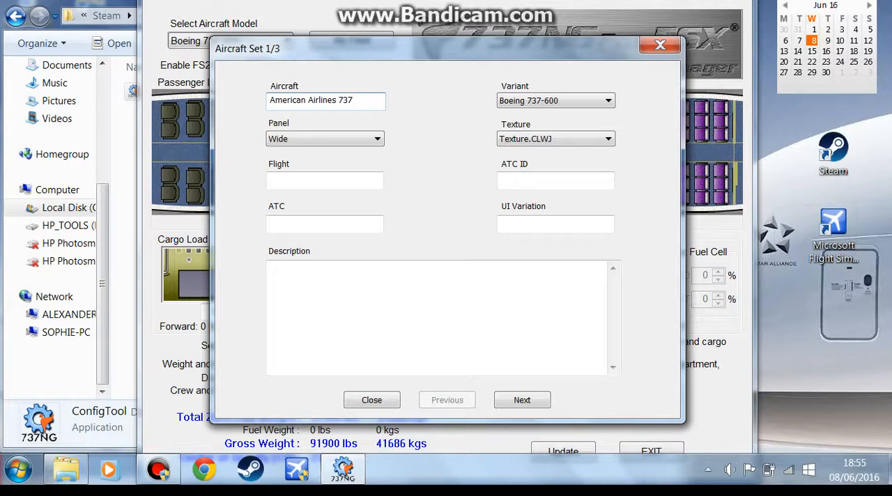
pyautogui.write('-800')
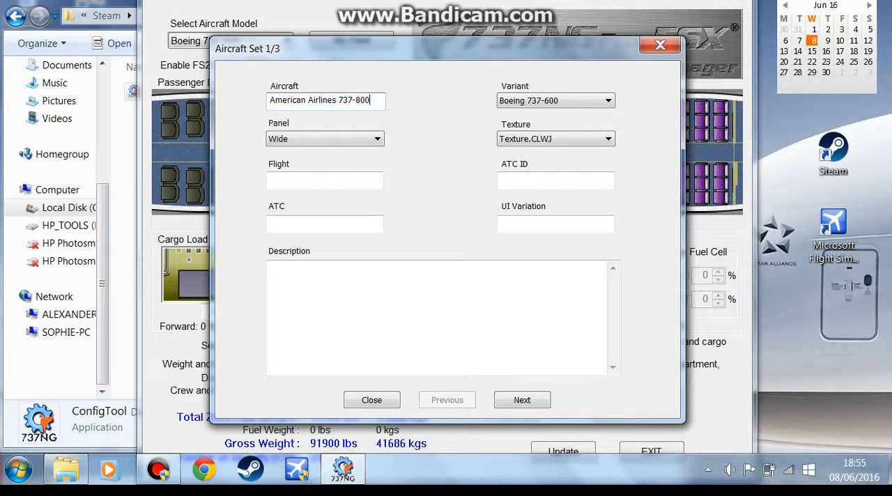
pyautogui.click(608, 100)
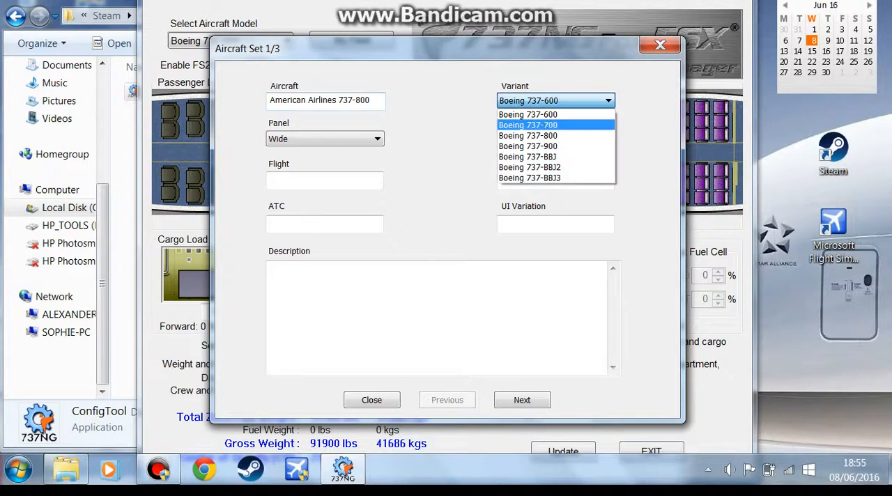
pyautogui.click(527, 135)
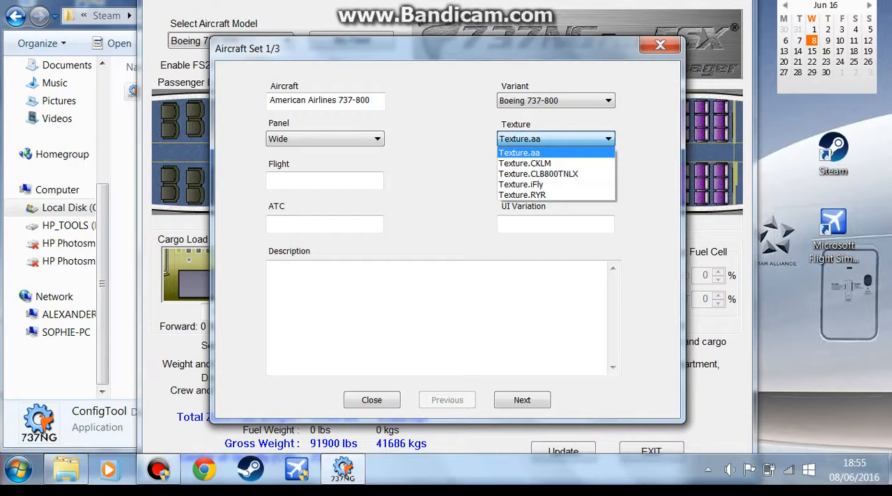
pyautogui.click(518, 152)
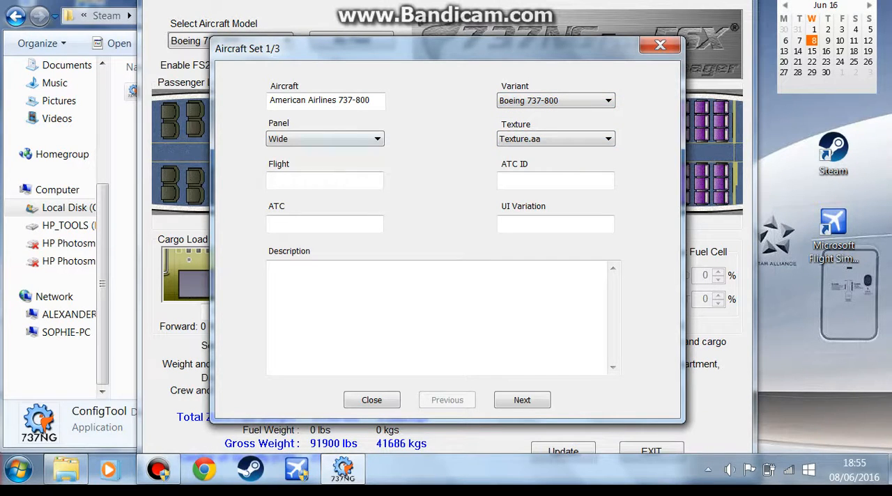
# Enter UI variation 'American Airlines' and description '737-800 AA'.
pyautogui.click(323, 180)
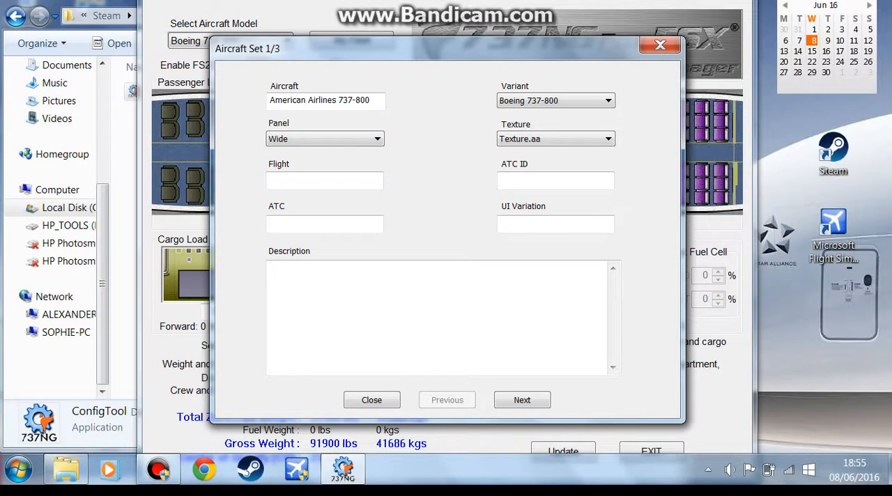
pyautogui.write('American')
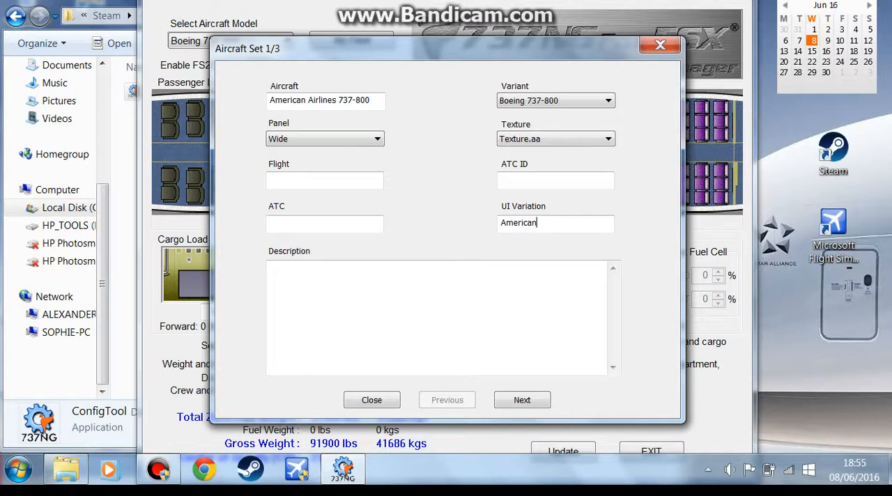
pyautogui.write('Airlines')
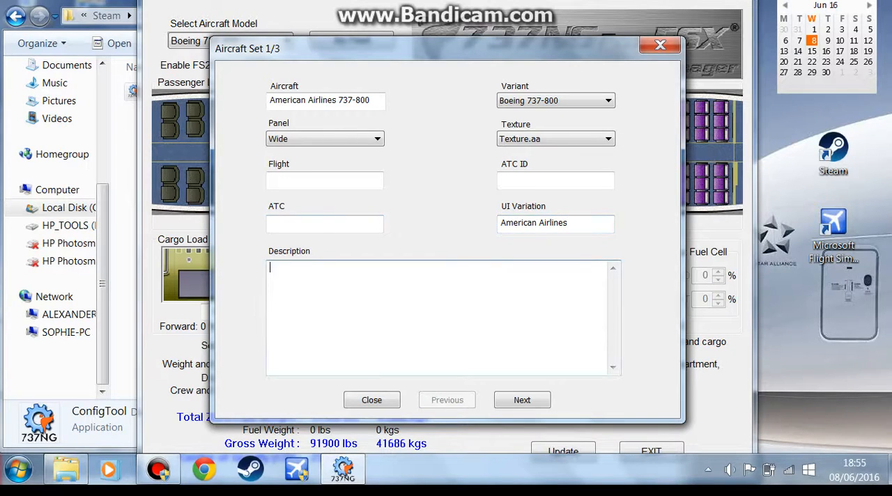
pyautogui.write('737-800')
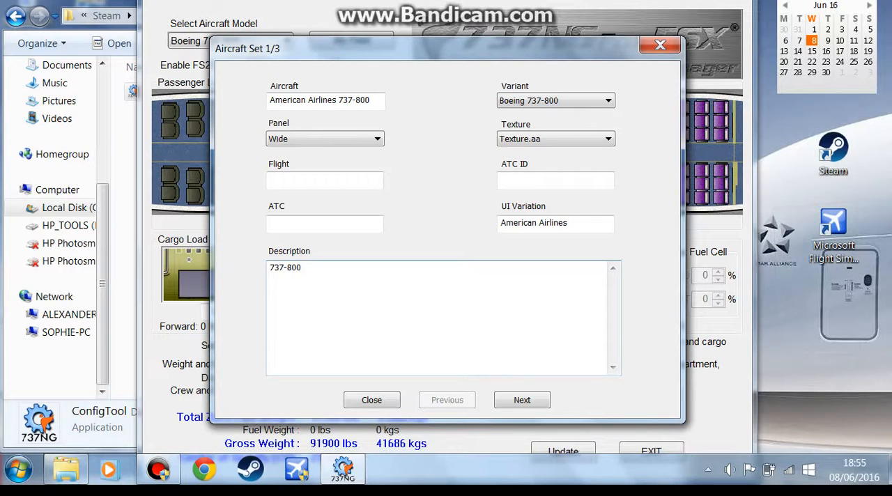
pyautogui.write('AA')
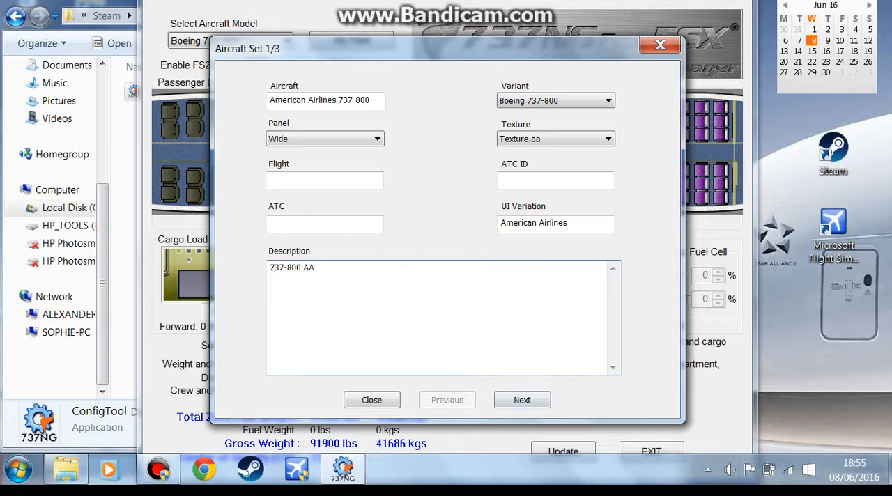
# Enable Winglets and MCP on the model options page and proceed to the final style settings.
pyautogui.click(522, 399)
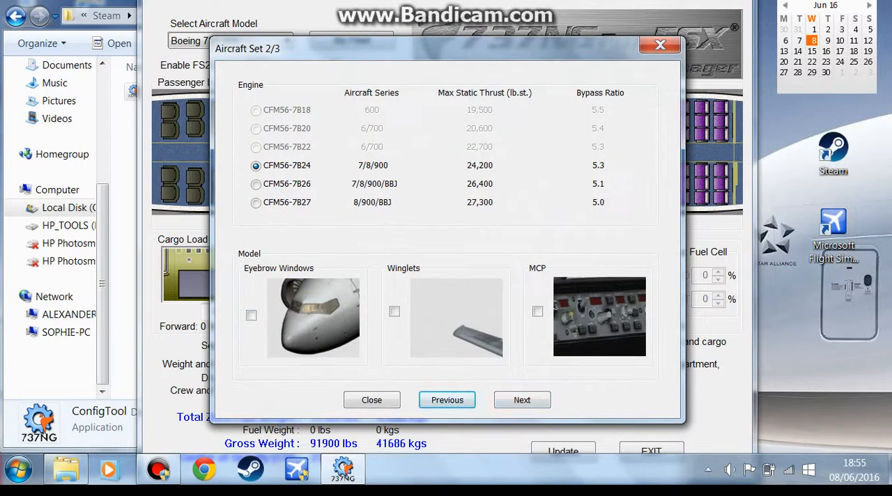
pyautogui.click(538, 311)
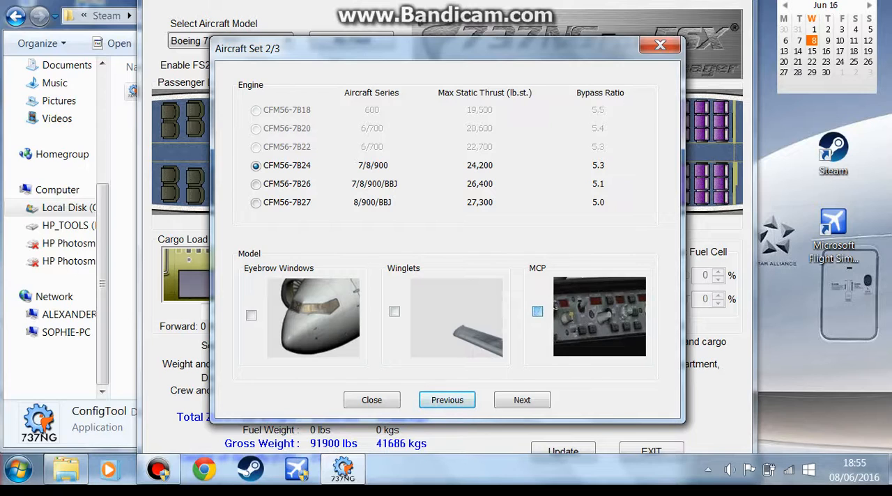
pyautogui.click(538, 311)
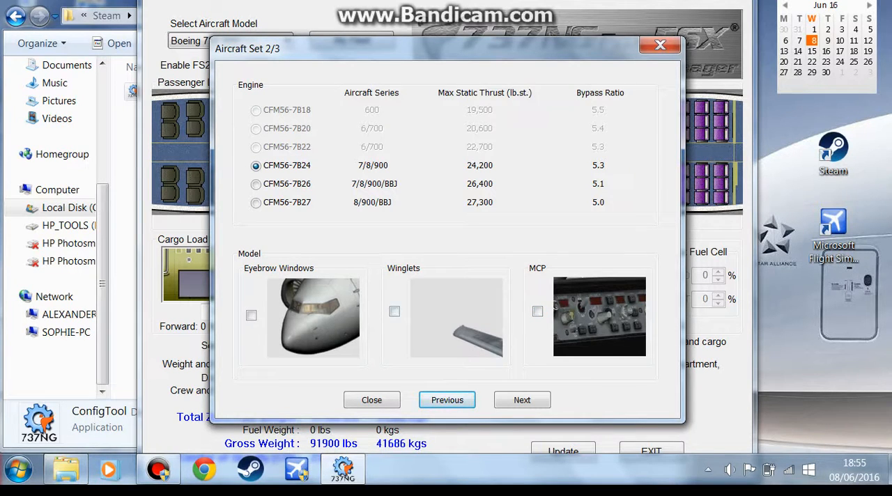
pyautogui.click(394, 311)
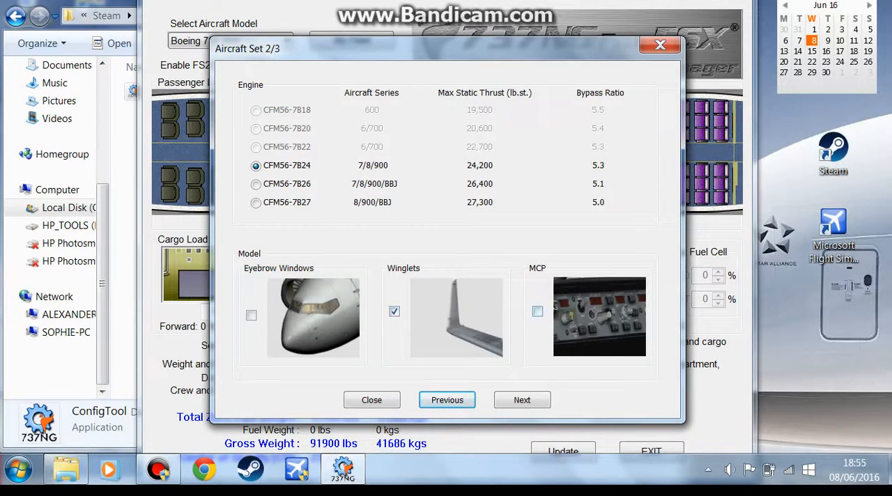
pyautogui.click(539, 311)
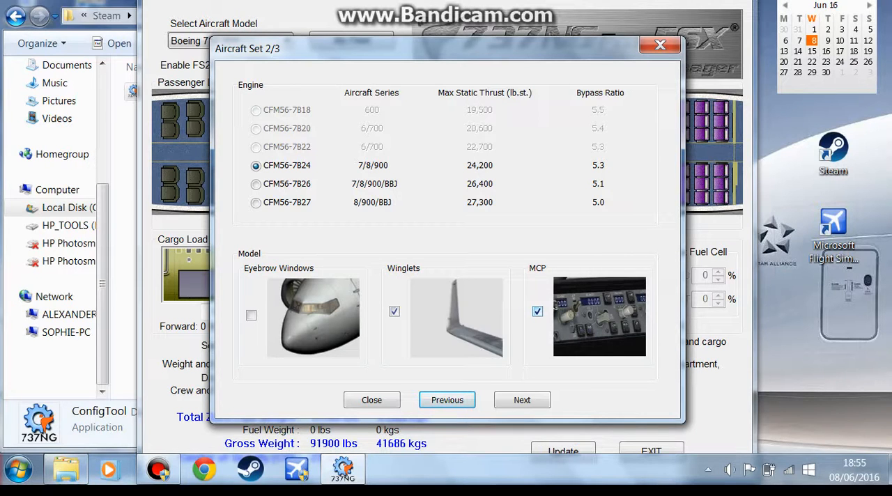
pyautogui.click(522, 399)
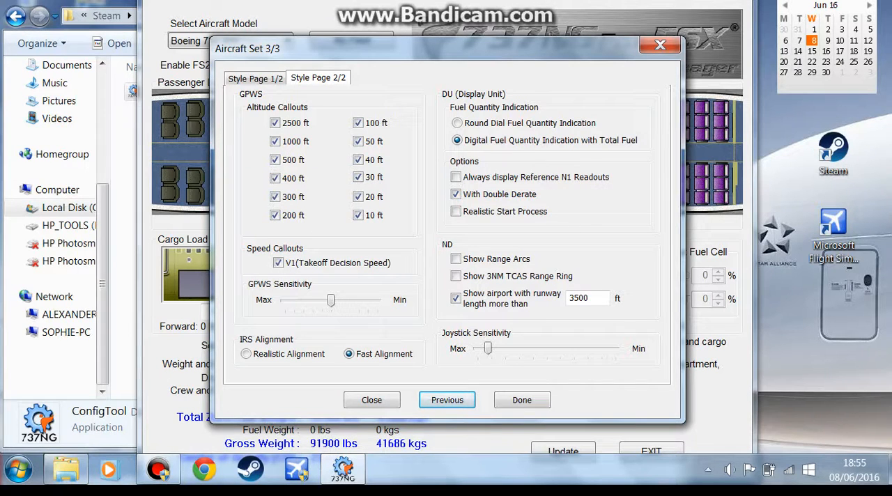
# Save the new American Airlines 737-800 aircraft set from Style Page 1/2 and confirm Done.
pyautogui.click(255, 78)
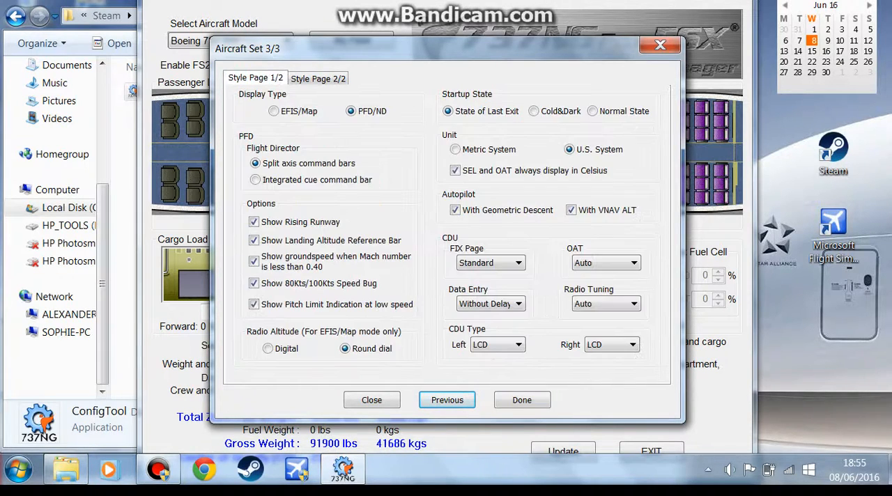
pyautogui.click(522, 399)
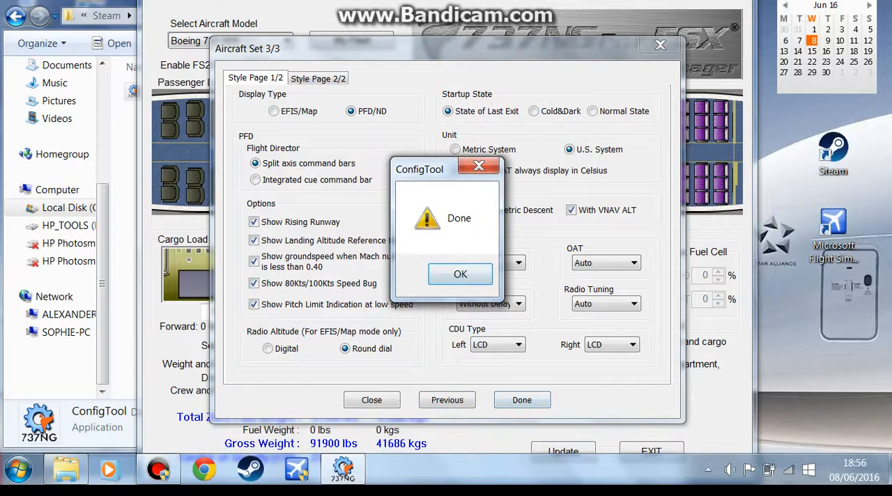
pyautogui.click(460, 274)
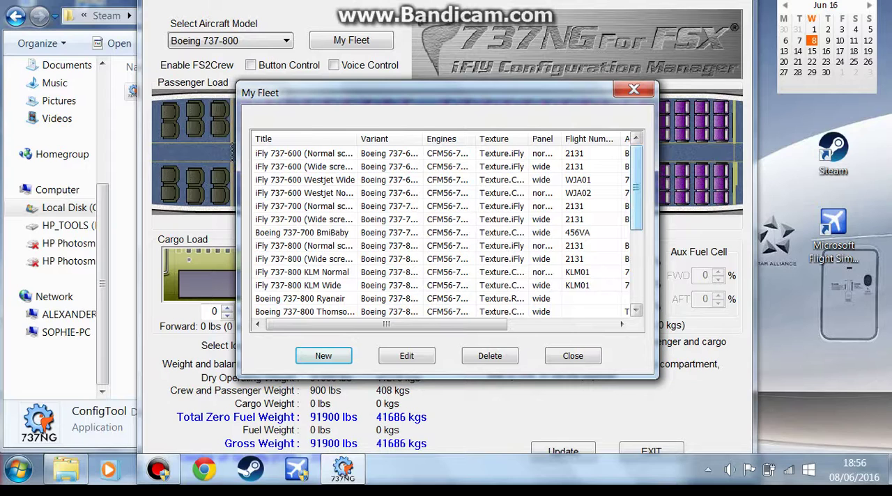
# Verify the American Airlines 737-800 row in My Fleet and close the fleet list.
pyautogui.scroll(-3)
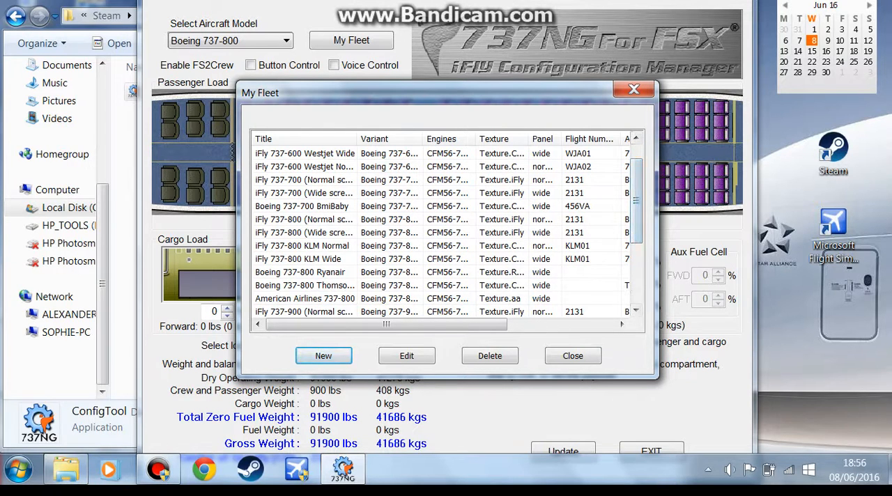
pyautogui.click(304, 298)
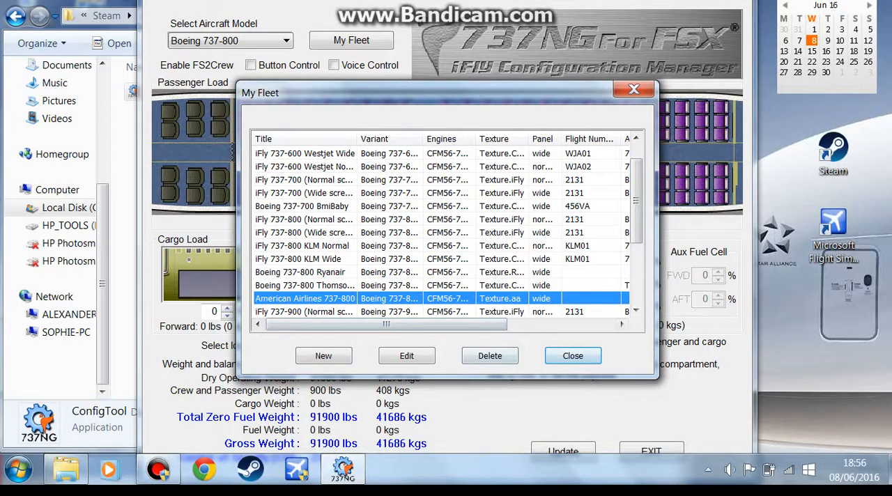
pyautogui.click(572, 355)
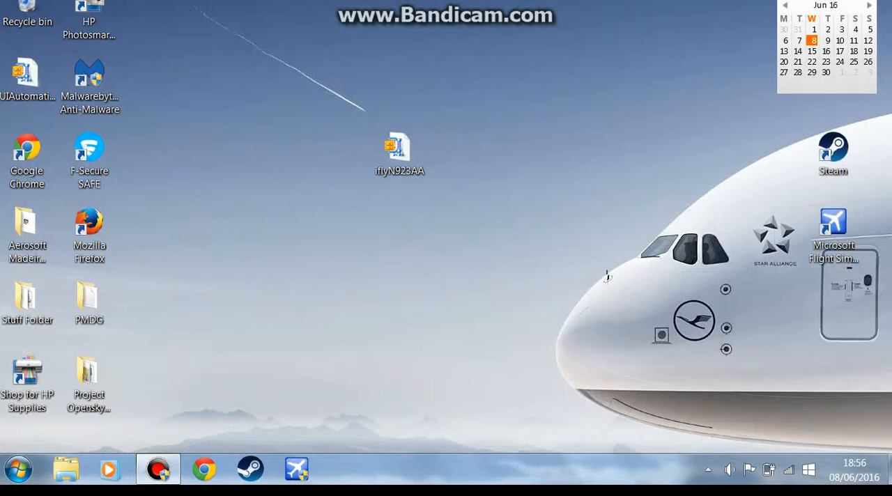
# Move the leftover iflyN923AA zip icon up and to the right on the desktop.
pyautogui.moveTo(399, 151); pyautogui.dragTo(586, 78)
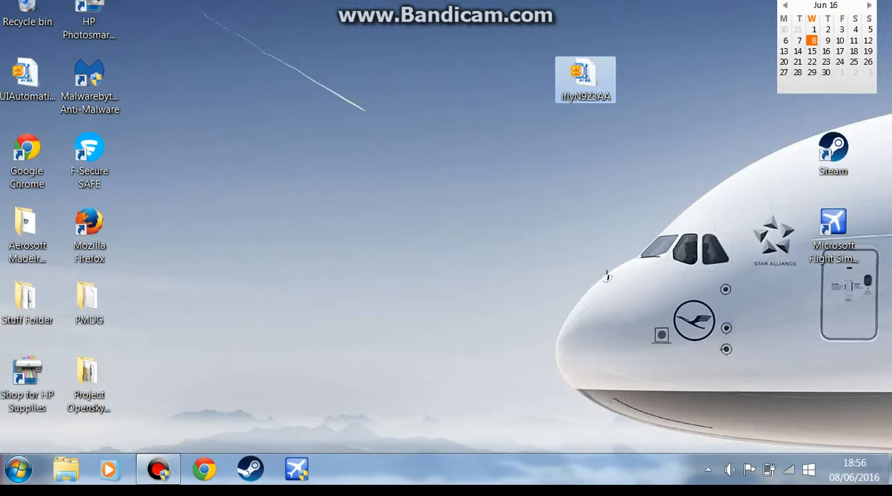